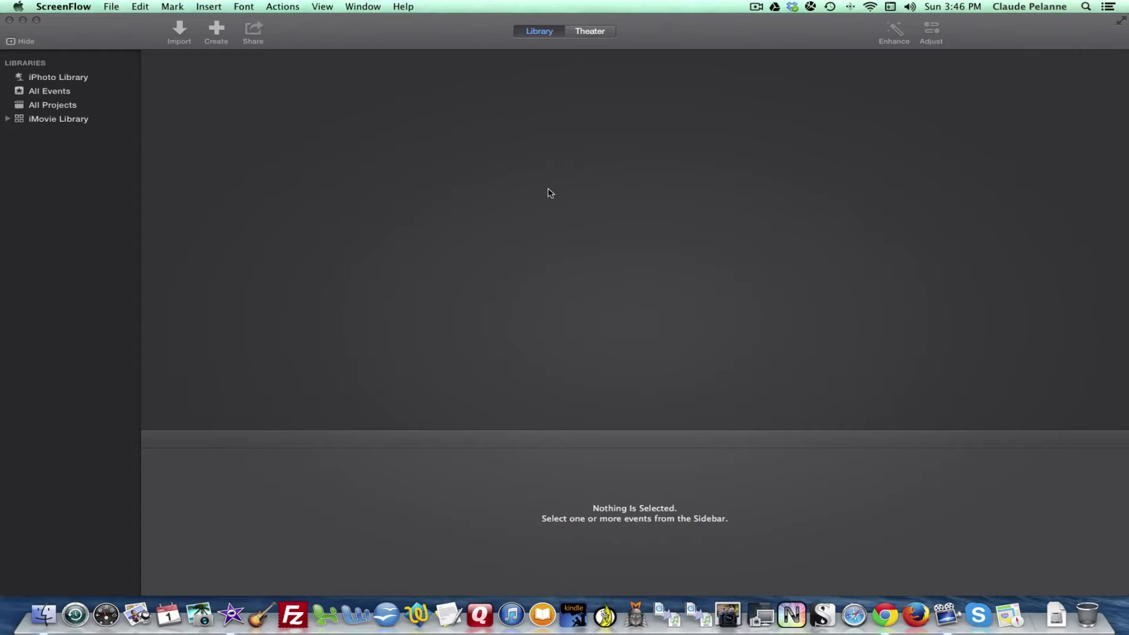
{"action": "mouse_move", "coordinate": [490, 216]}
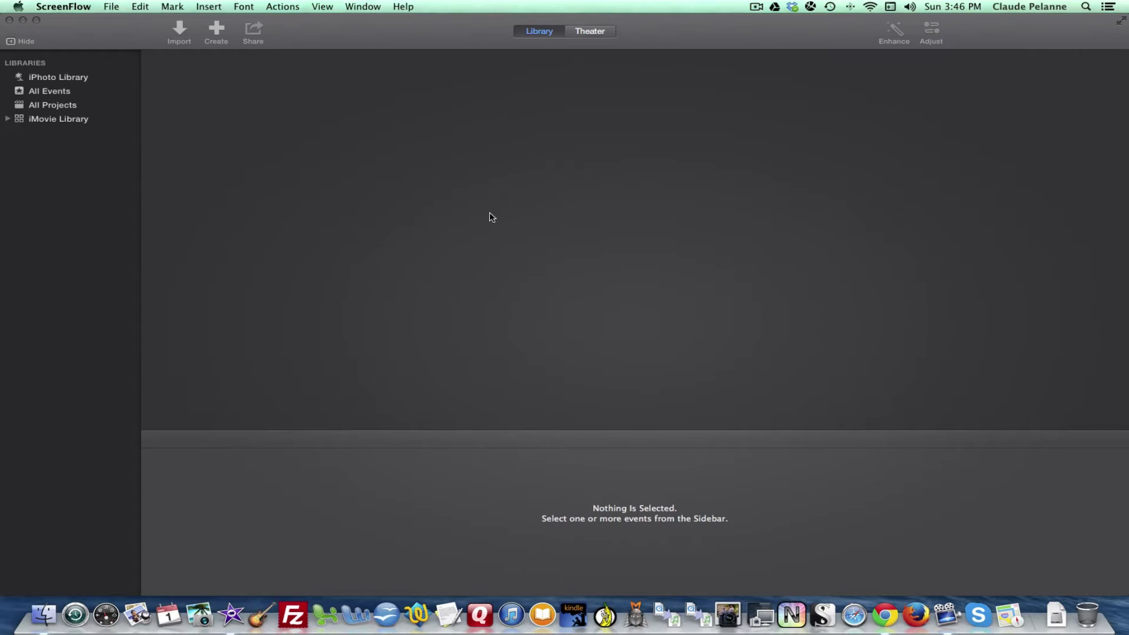
{"action": "mouse_move", "coordinate": [105, 69]}
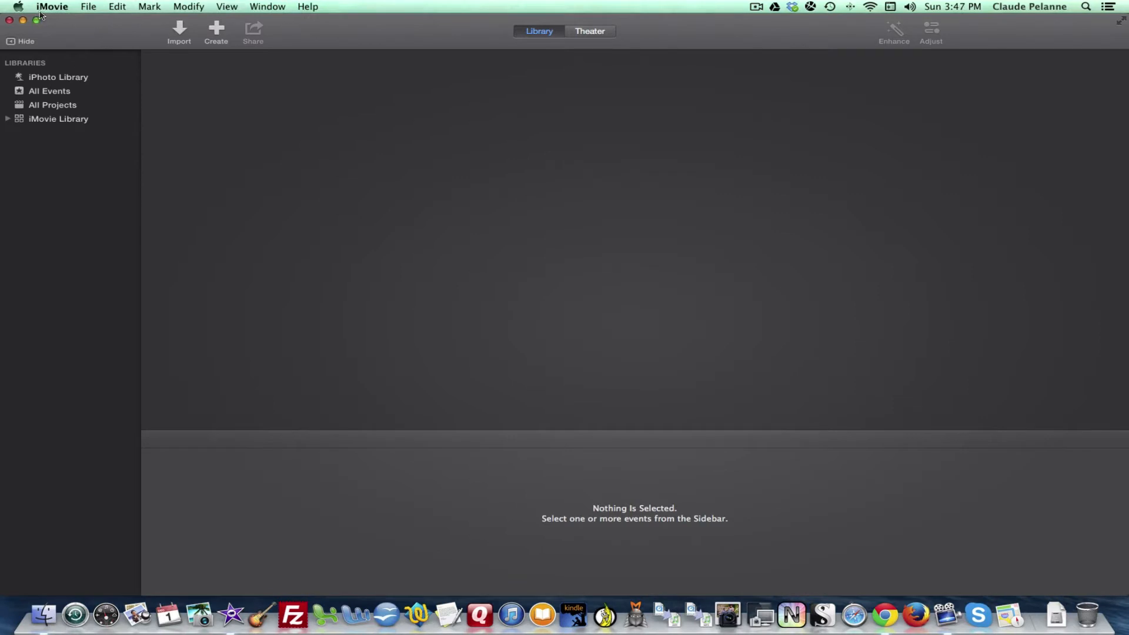
{"action": "mouse_move", "coordinate": [155, 13]}
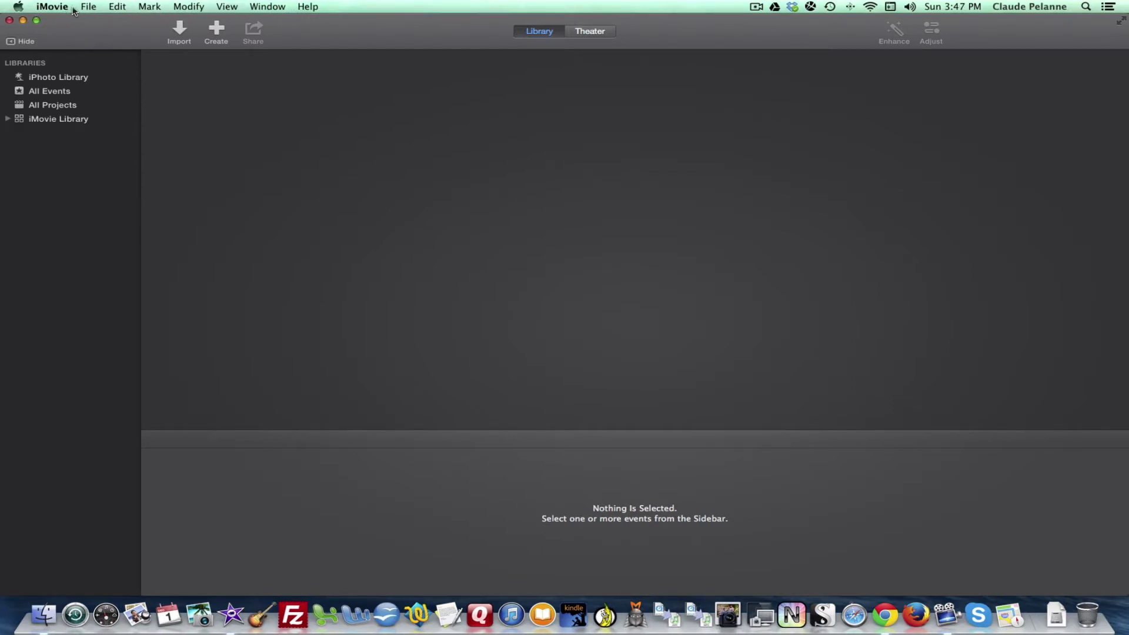
{"action": "left_click", "coordinate": [89, 6]}
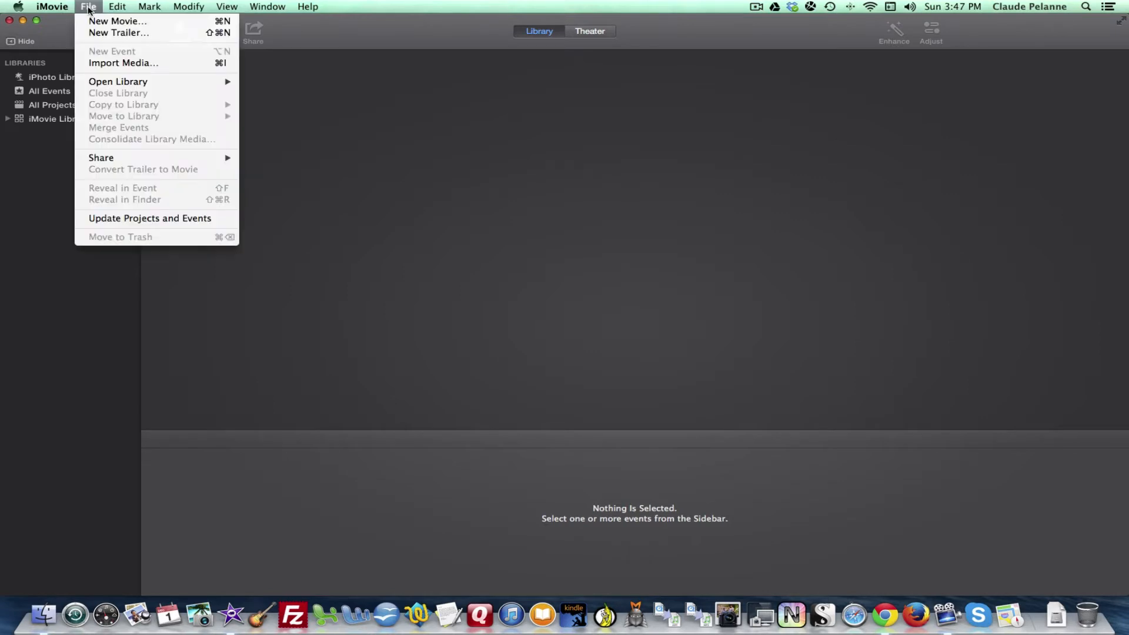
{"action": "left_click", "coordinate": [117, 6]}
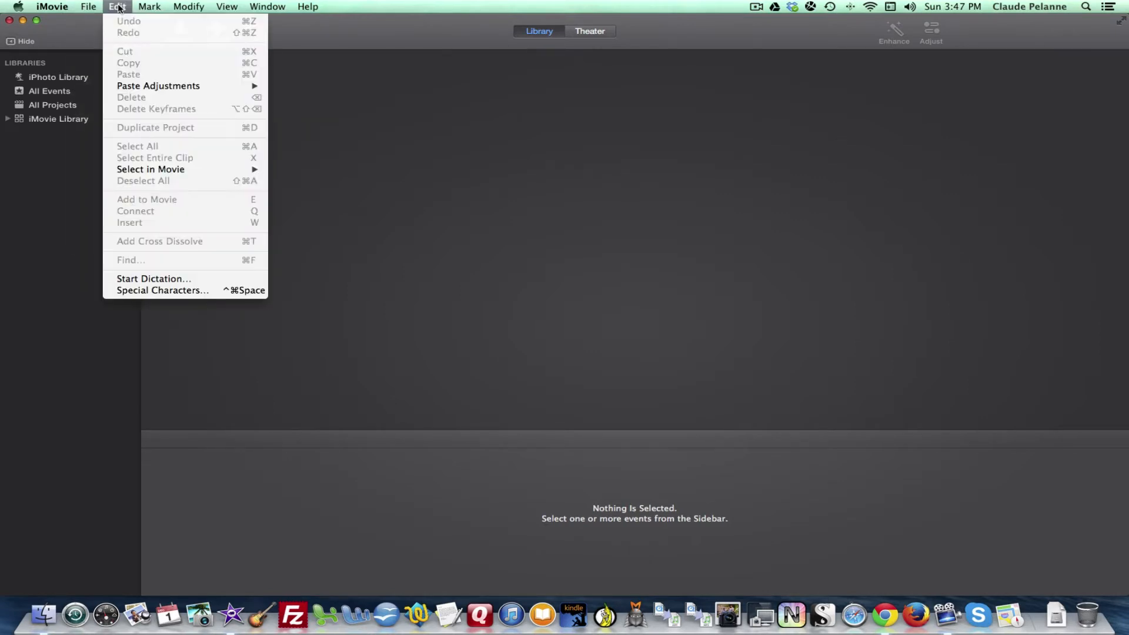
{"action": "left_click", "coordinate": [188, 6]}
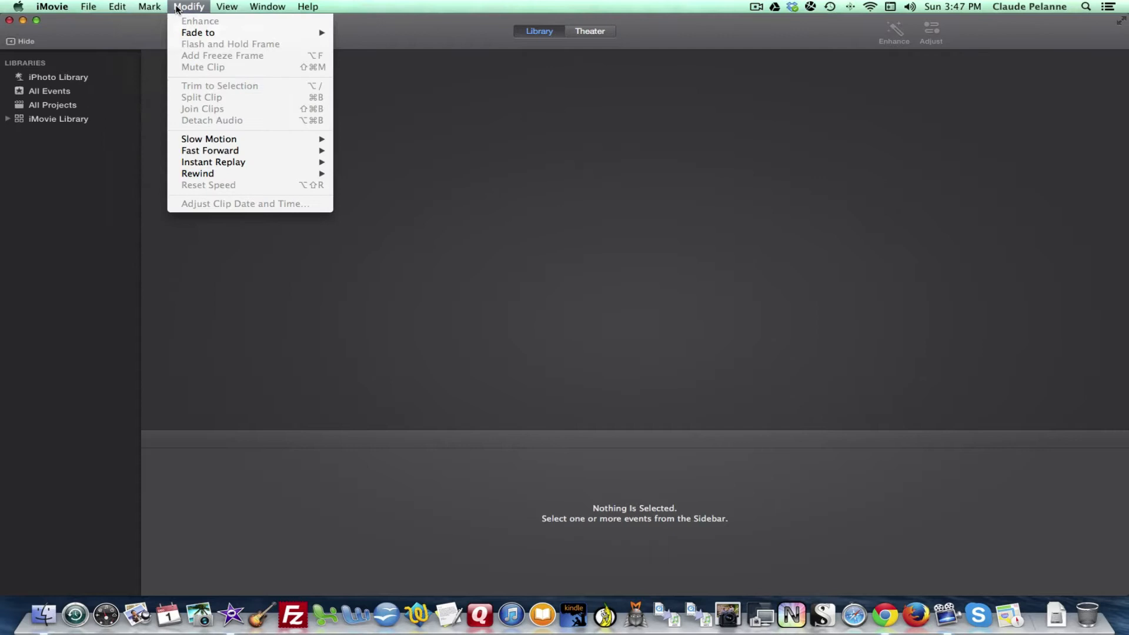
{"action": "left_click", "coordinate": [309, 6]}
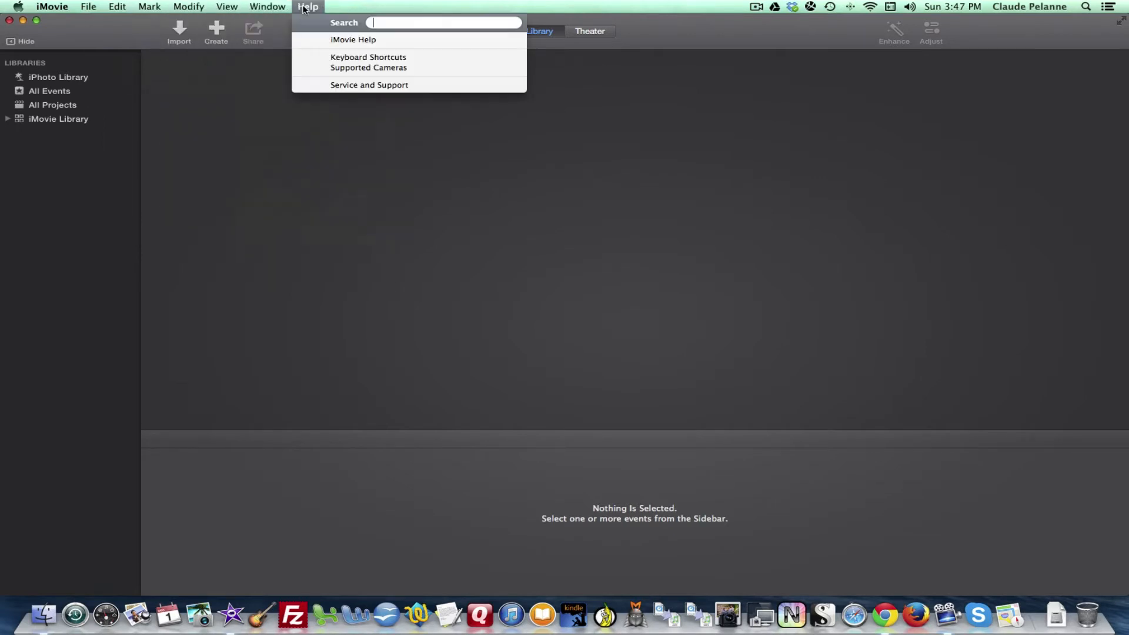
{"action": "left_click", "coordinate": [226, 6]}
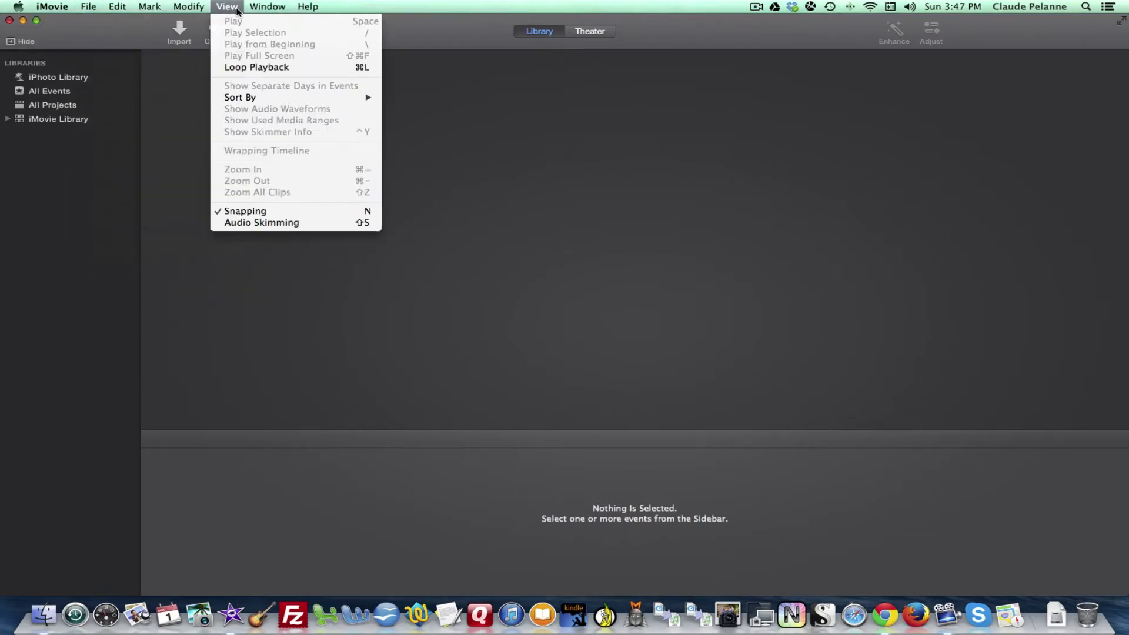
{"action": "left_click", "coordinate": [88, 6]}
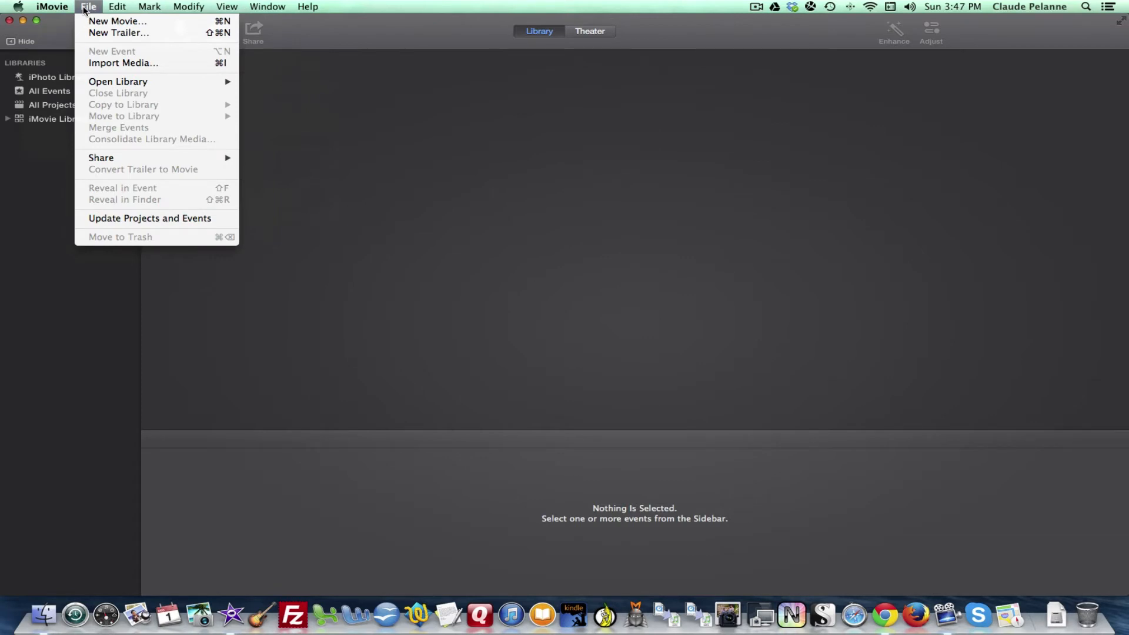
{"action": "mouse_move", "coordinate": [58, 31]}
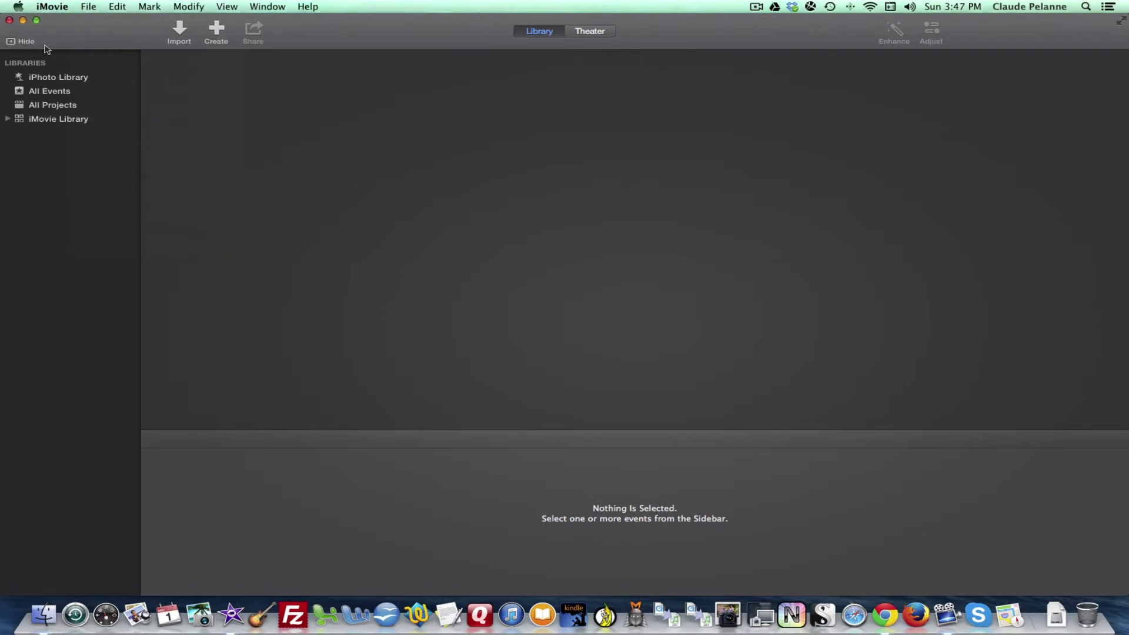
{"action": "mouse_move", "coordinate": [97, 47]}
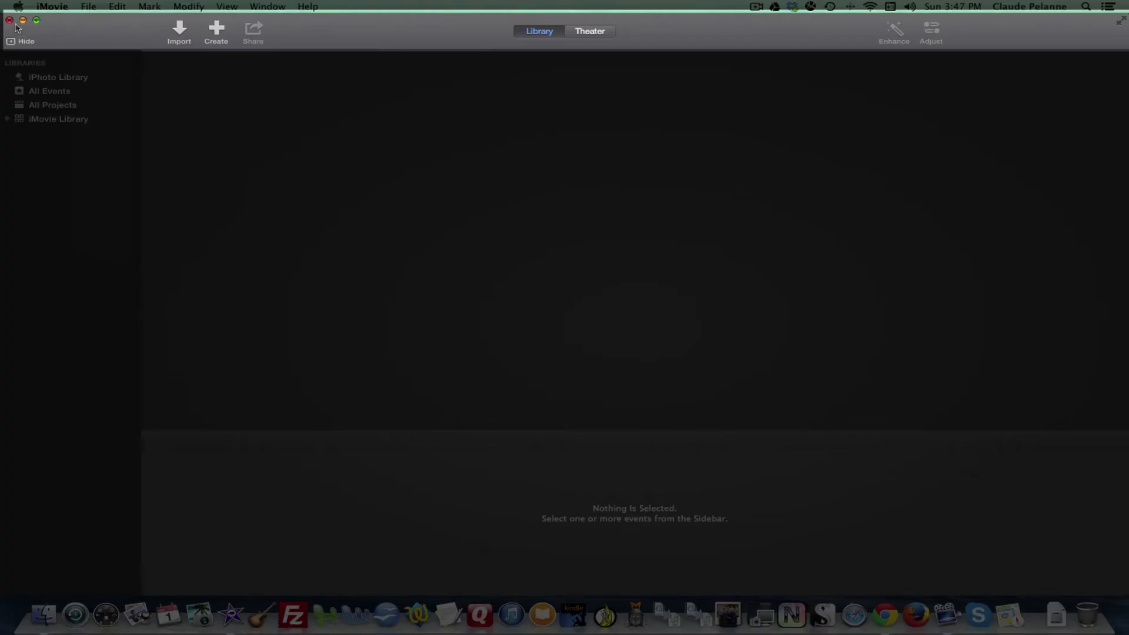
{"action": "mouse_move", "coordinate": [13, 43]}
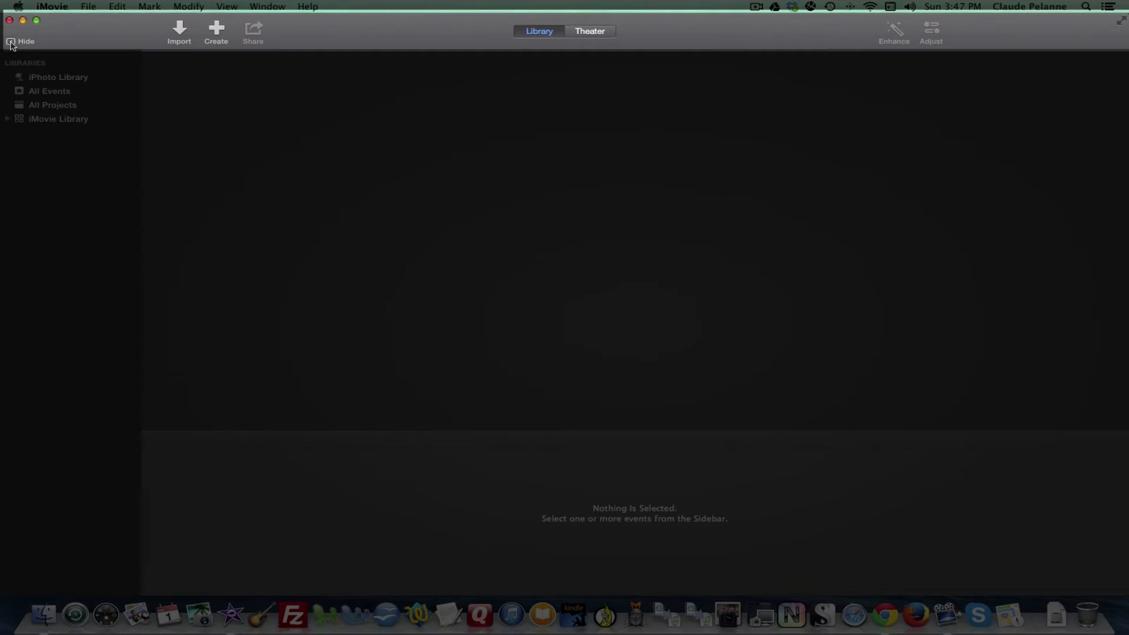
{"action": "mouse_move", "coordinate": [183, 52]}
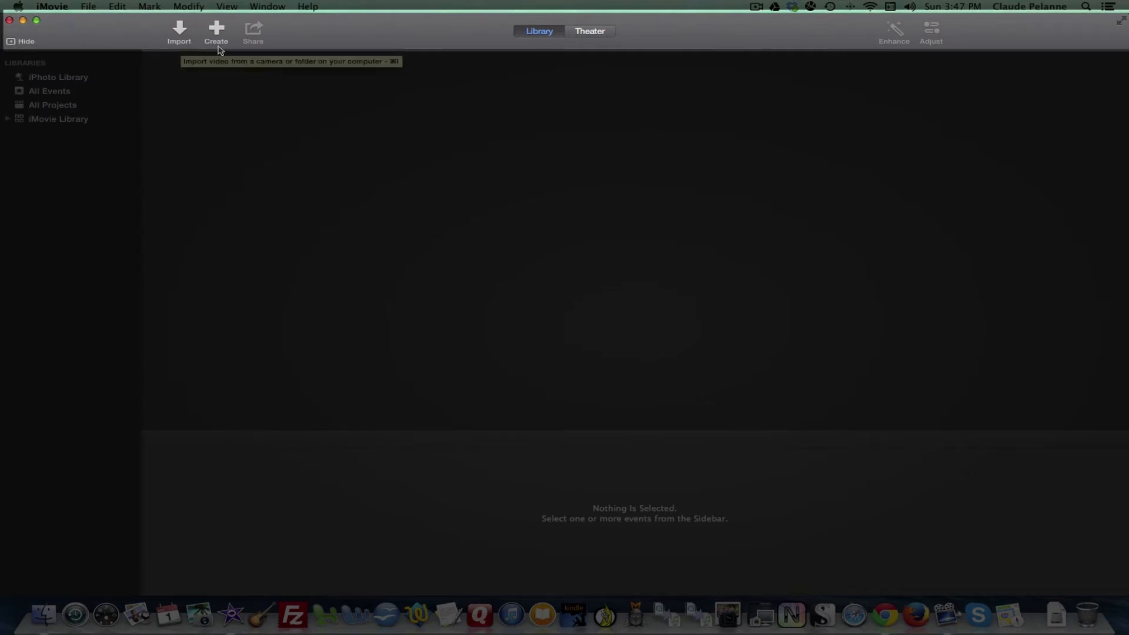
{"action": "mouse_move", "coordinate": [221, 42]}
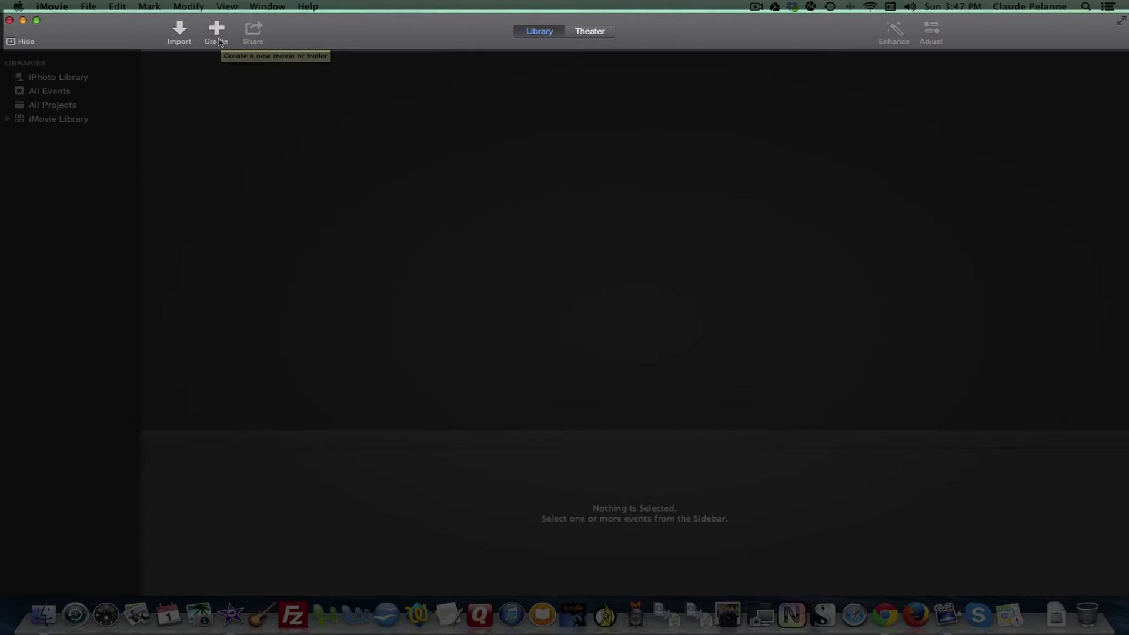
{"action": "mouse_move", "coordinate": [257, 38]}
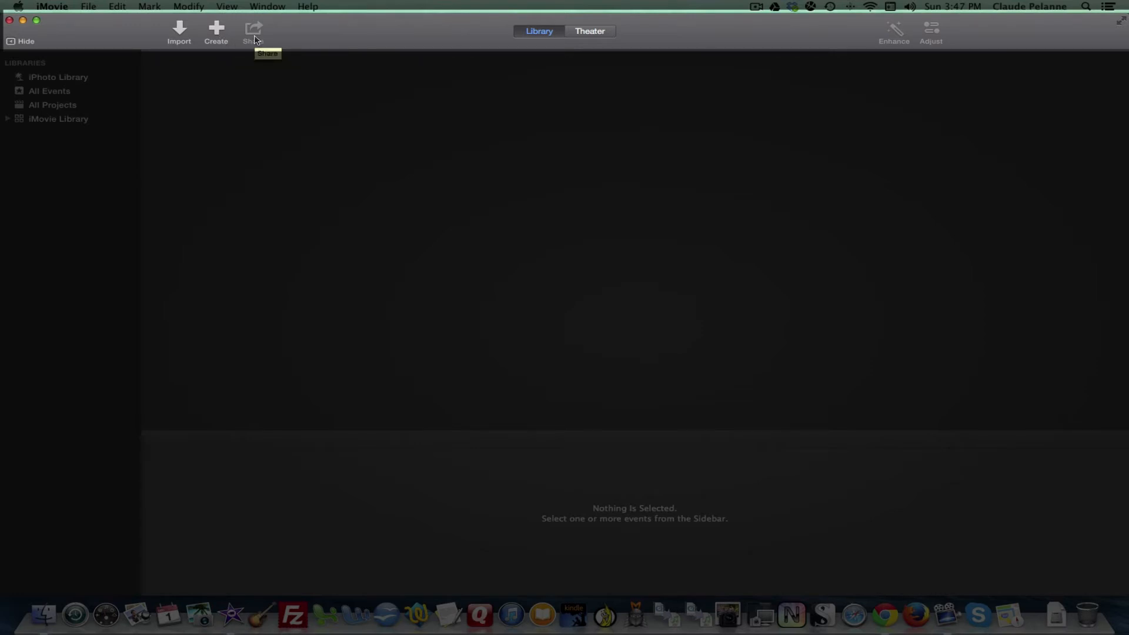
{"action": "mouse_move", "coordinate": [257, 36]}
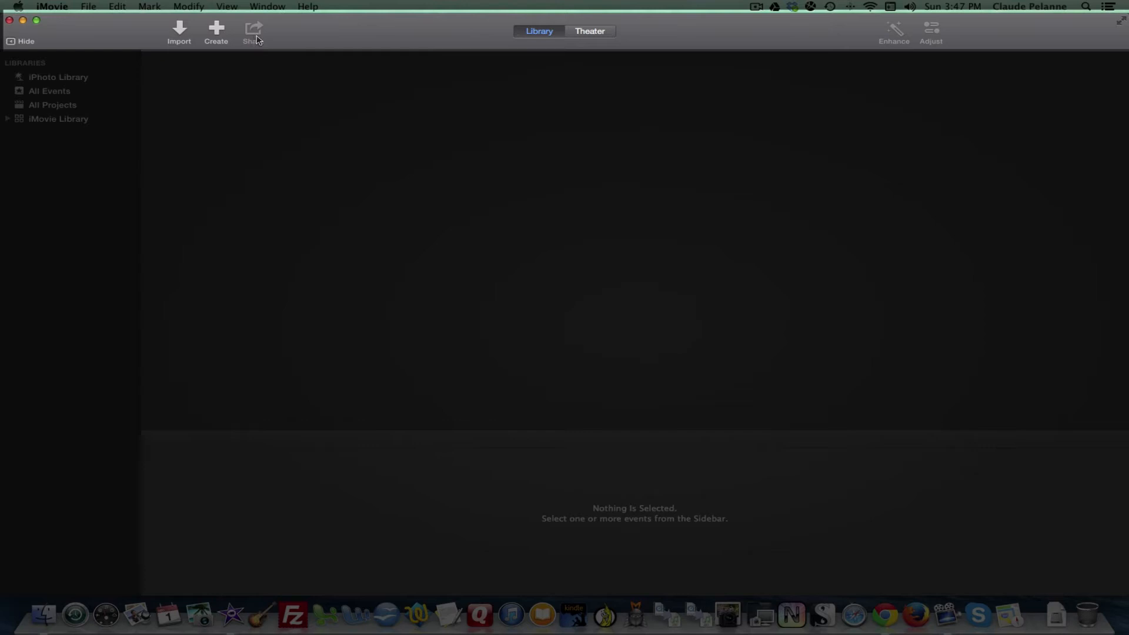
{"action": "mouse_move", "coordinate": [301, 40]}
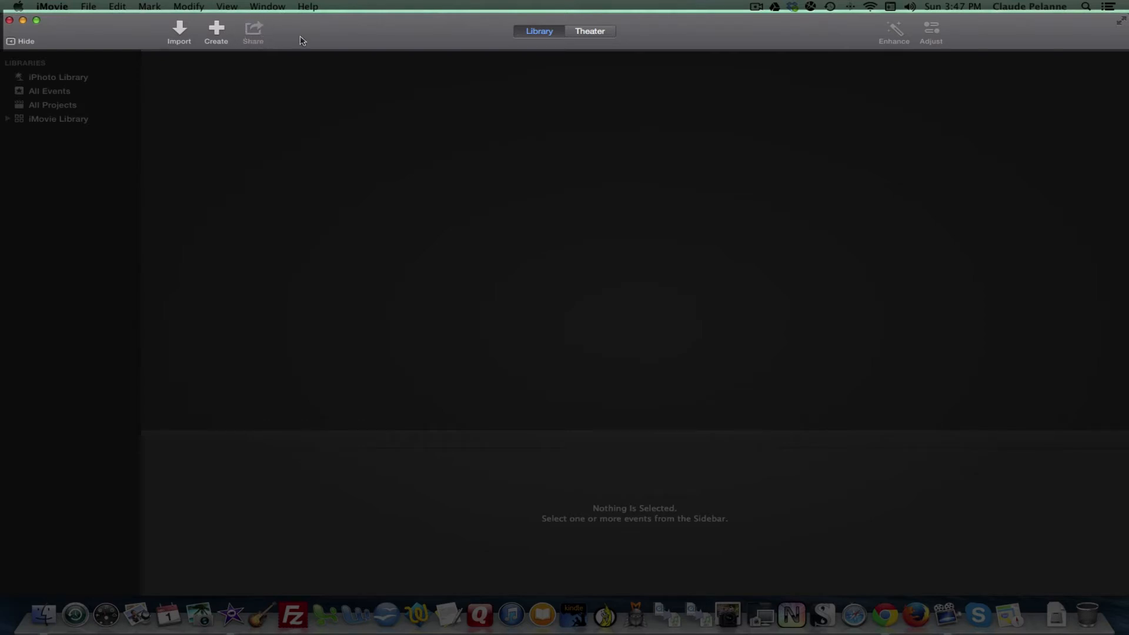
{"action": "left_click", "coordinate": [538, 30]}
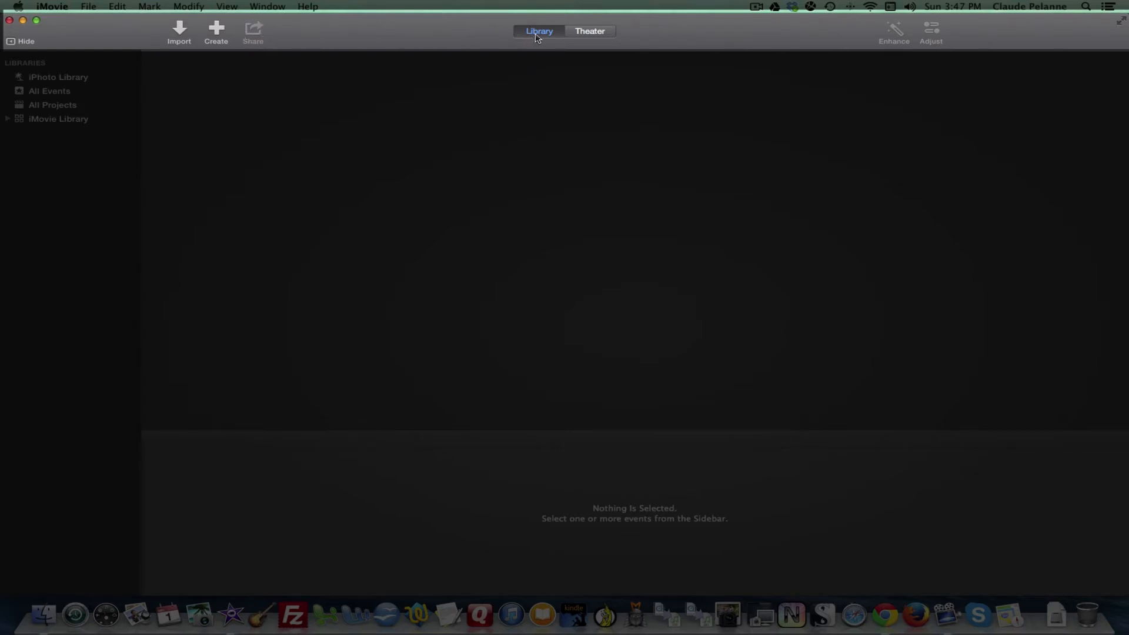
{"action": "mouse_move", "coordinate": [536, 36]}
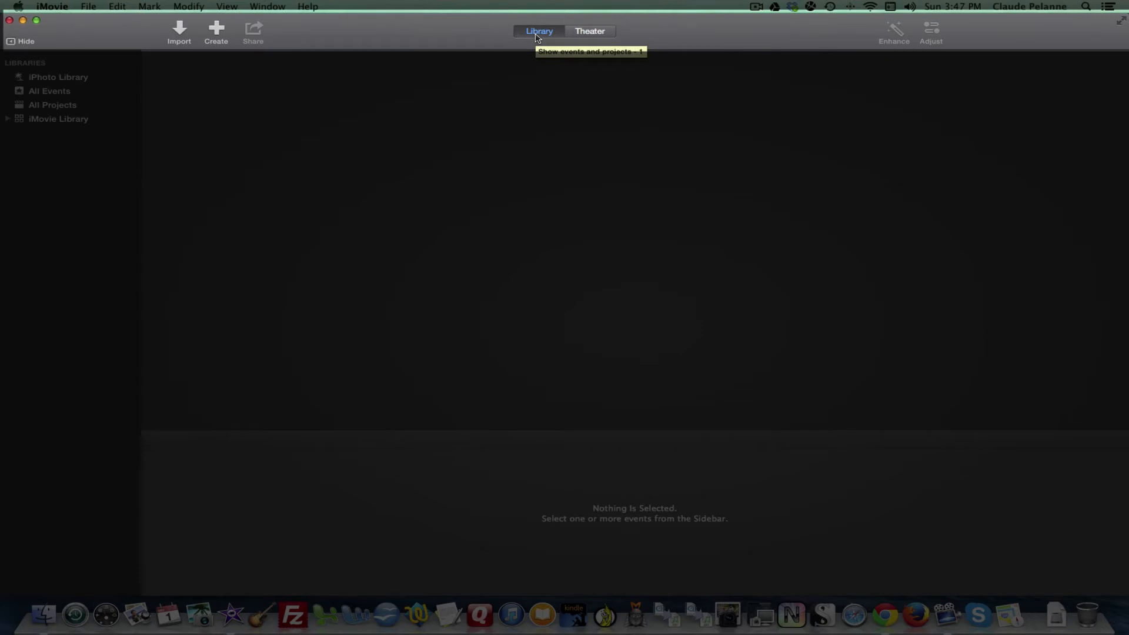
{"action": "mouse_move", "coordinate": [590, 34]}
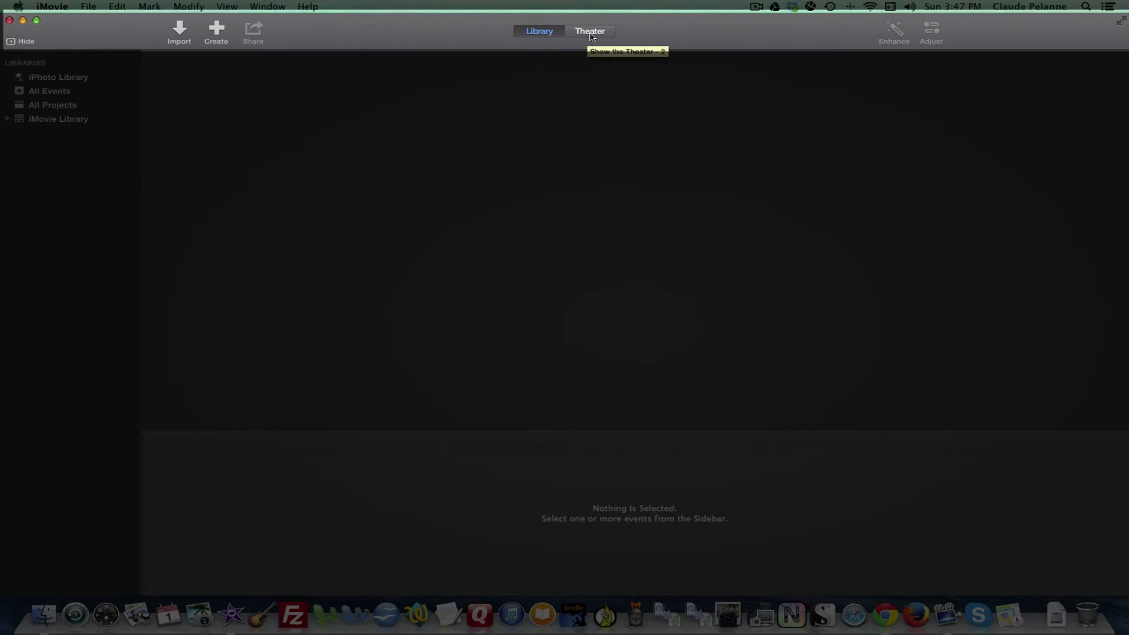
{"action": "left_click", "coordinate": [591, 30]}
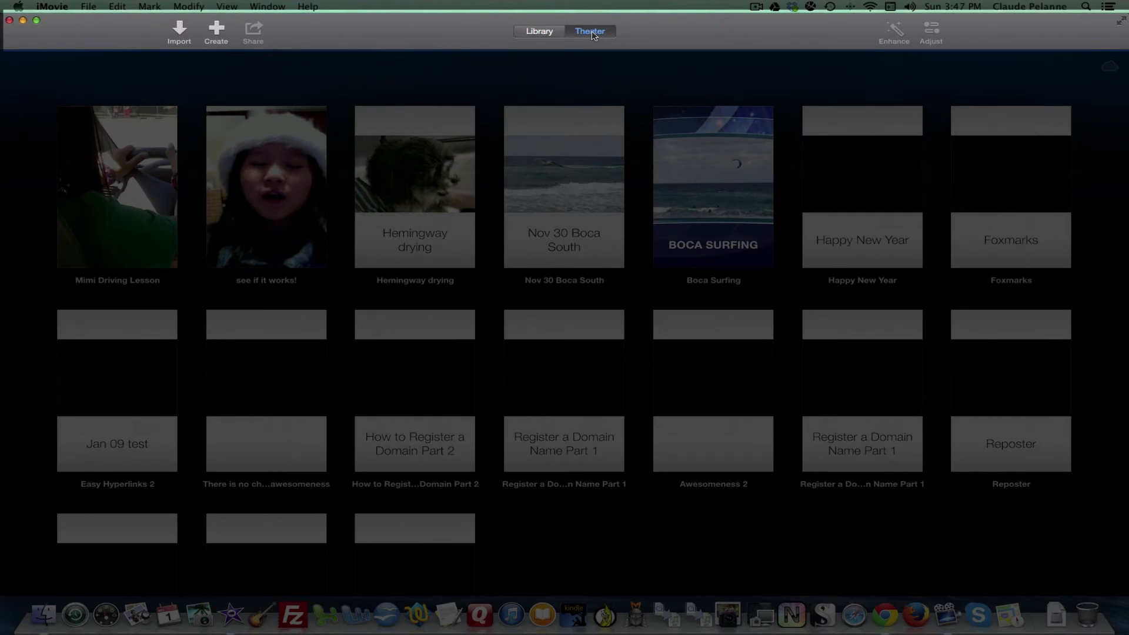
{"action": "left_click", "coordinate": [538, 31]}
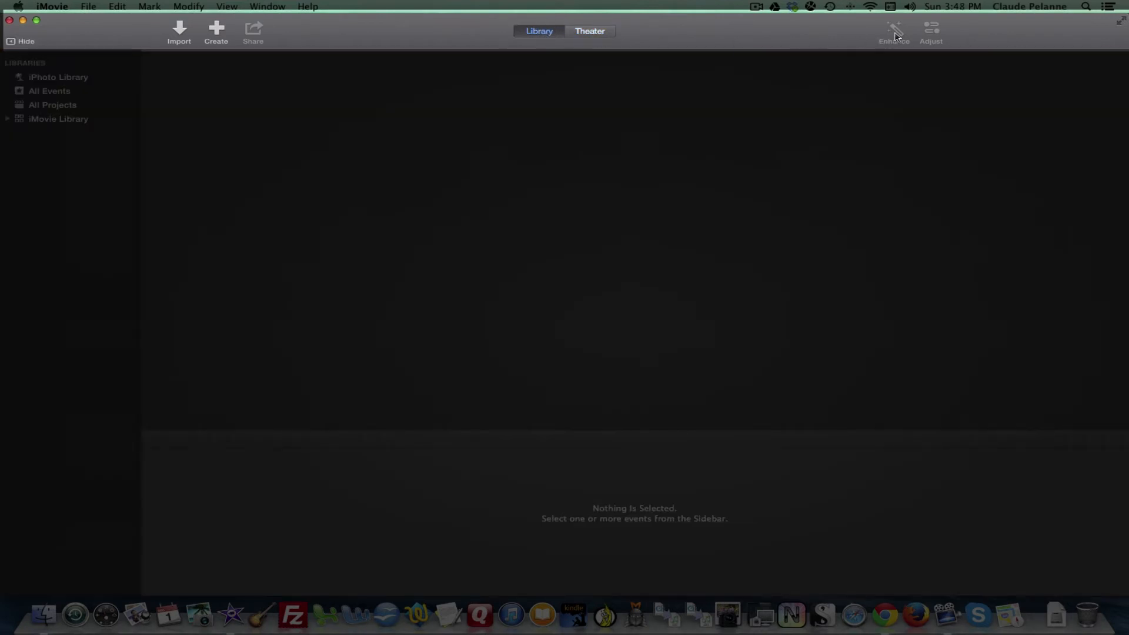
{"action": "mouse_move", "coordinate": [901, 36]}
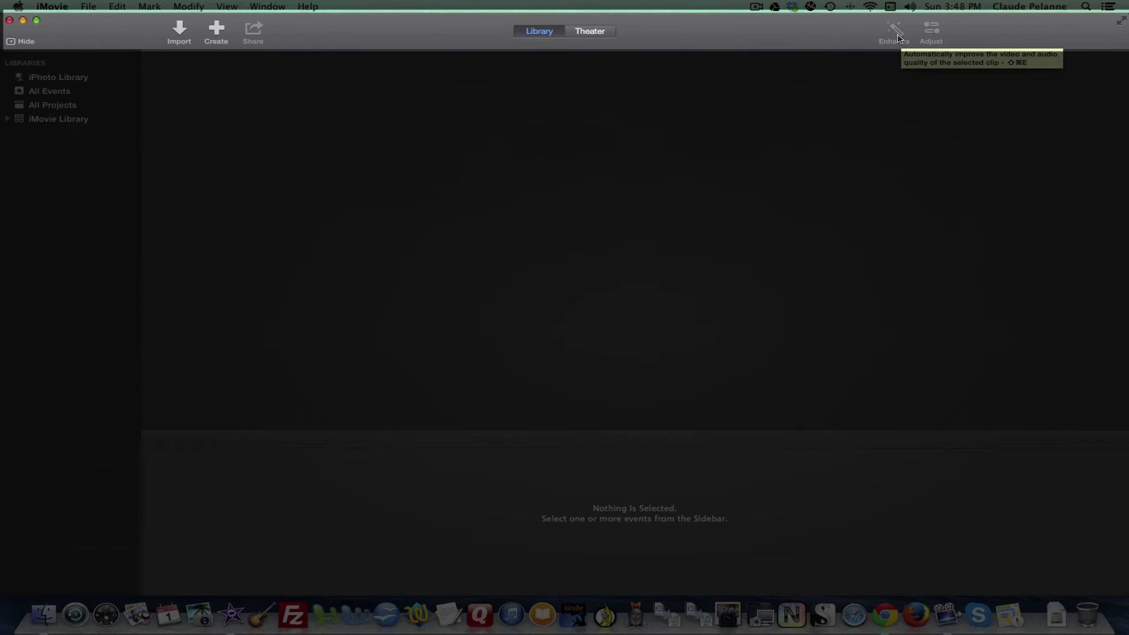
{"action": "mouse_move", "coordinate": [915, 34]}
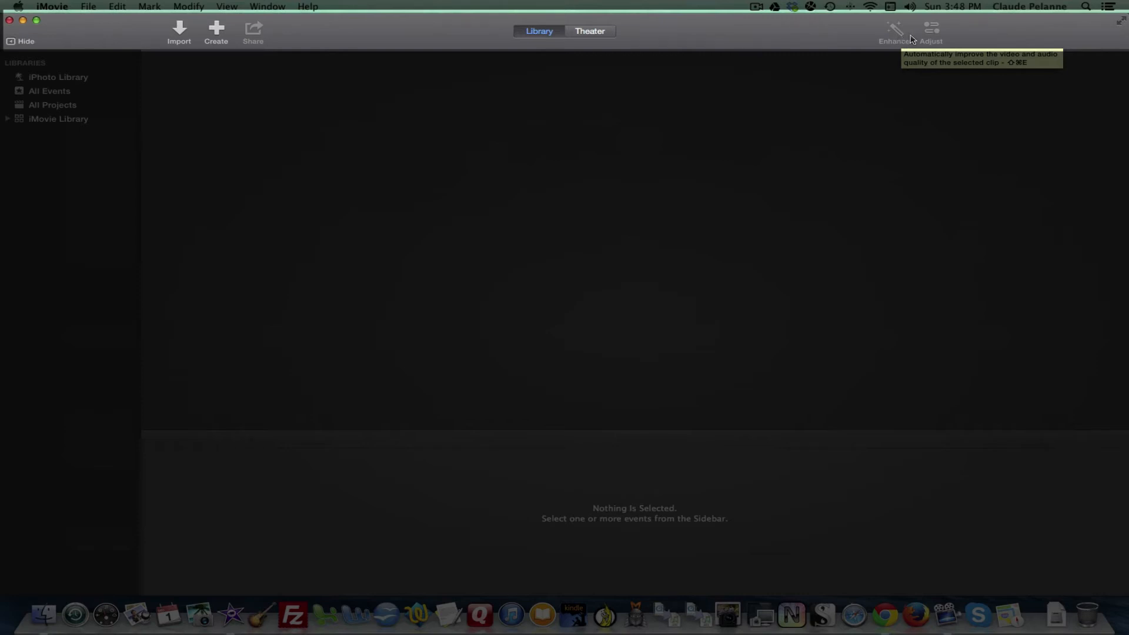
{"action": "mouse_move", "coordinate": [932, 36]}
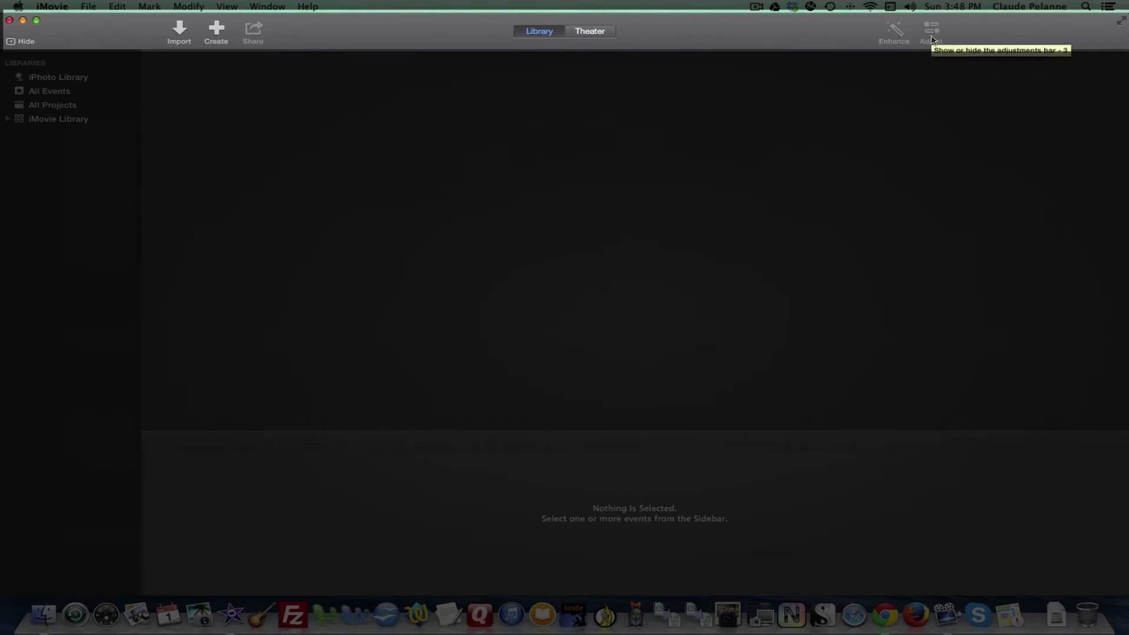
{"action": "mouse_move", "coordinate": [1122, 24]}
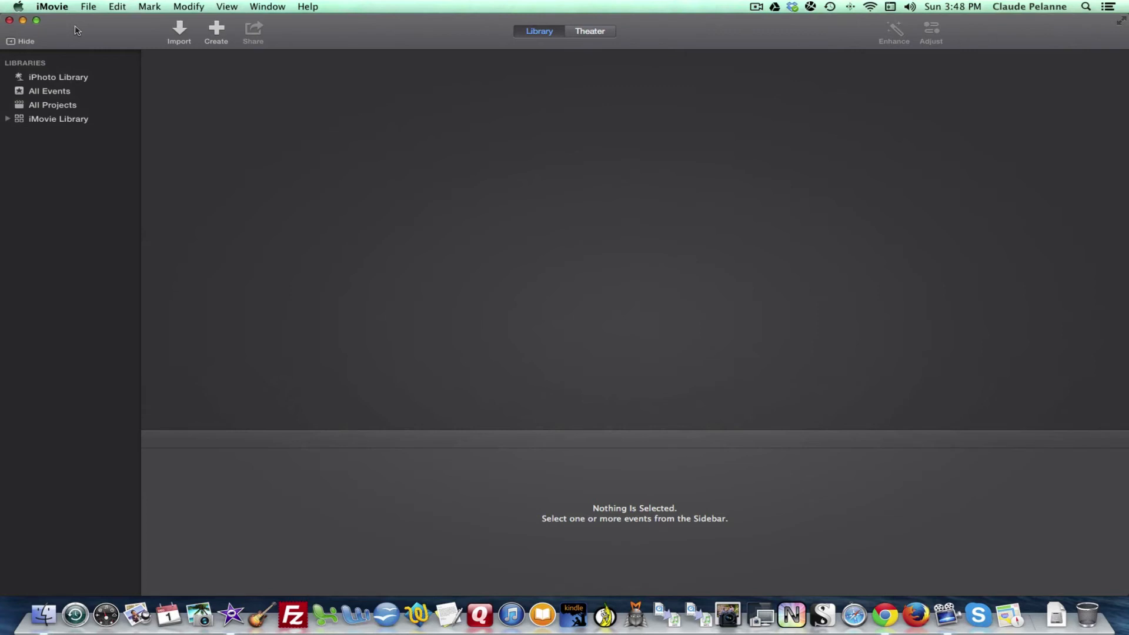
{"action": "mouse_move", "coordinate": [94, 15]}
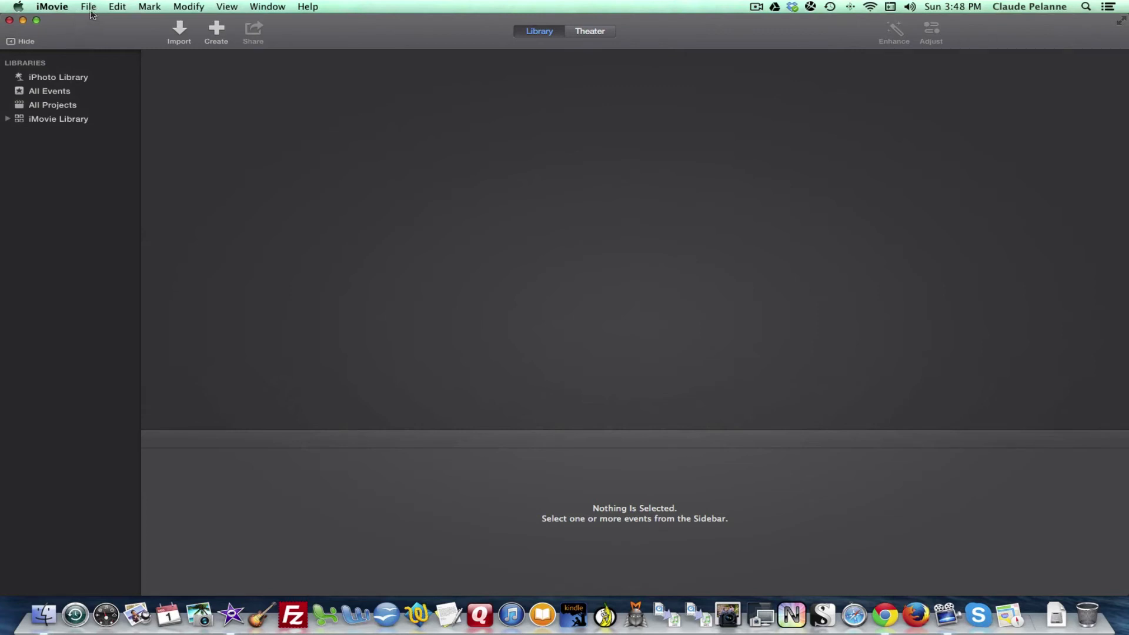
{"action": "mouse_move", "coordinate": [81, 34]}
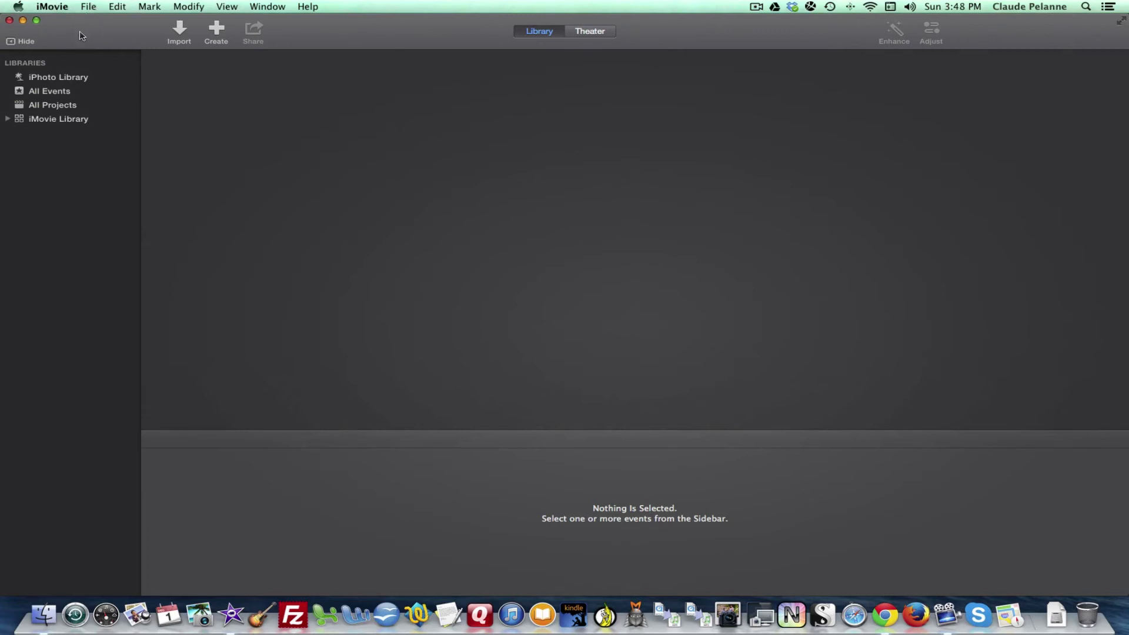
{"action": "mouse_move", "coordinate": [39, 68]}
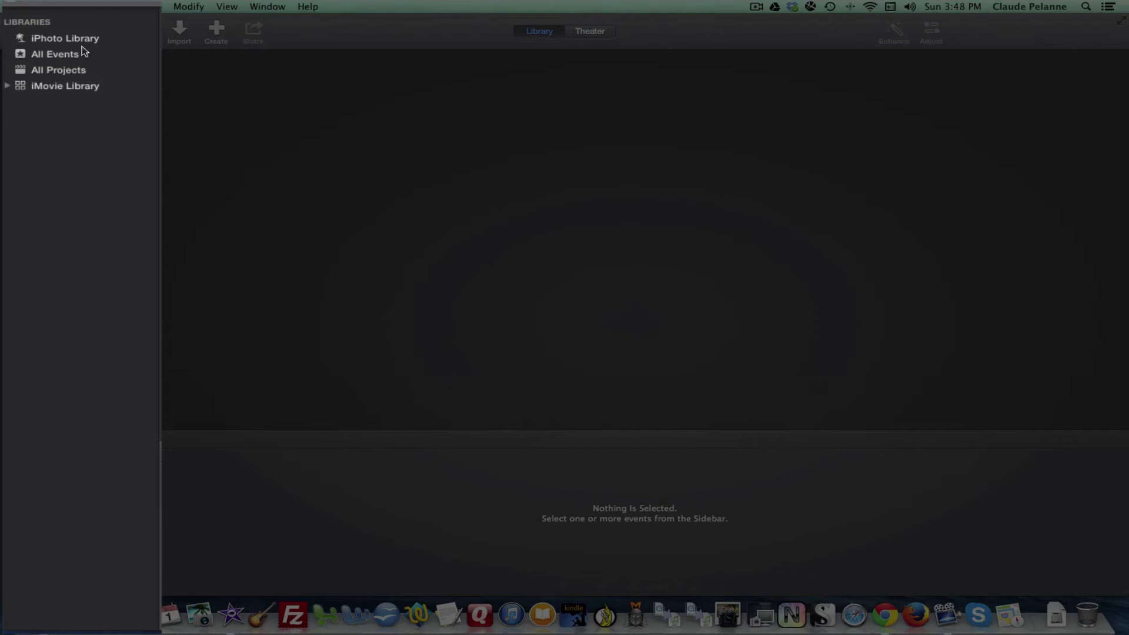
{"action": "mouse_move", "coordinate": [59, 70]}
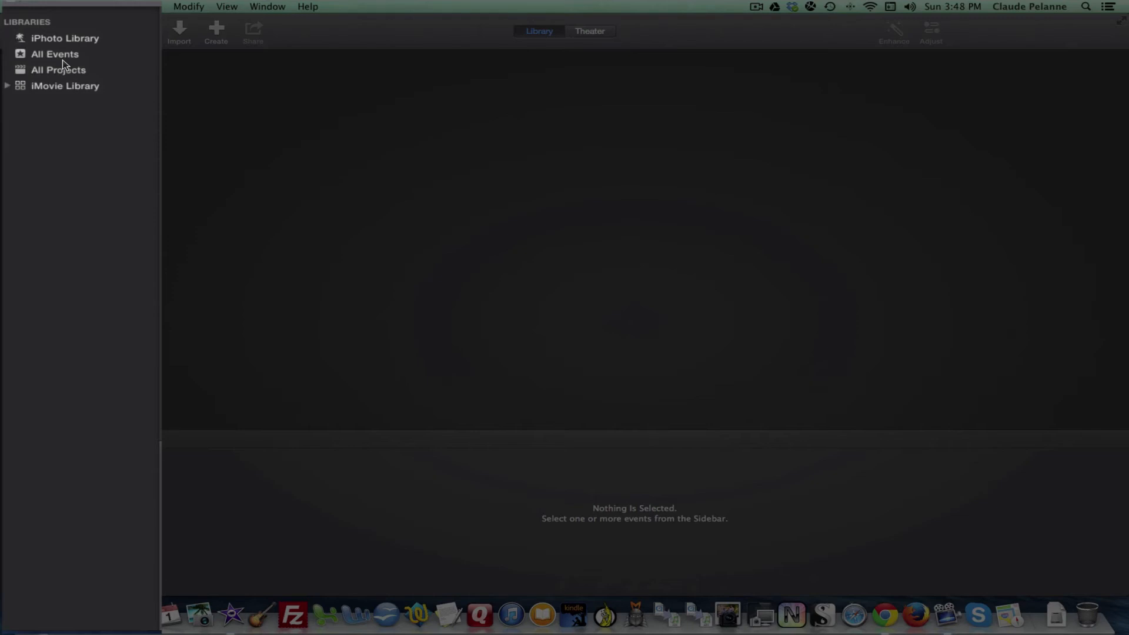
{"action": "mouse_move", "coordinate": [56, 80]}
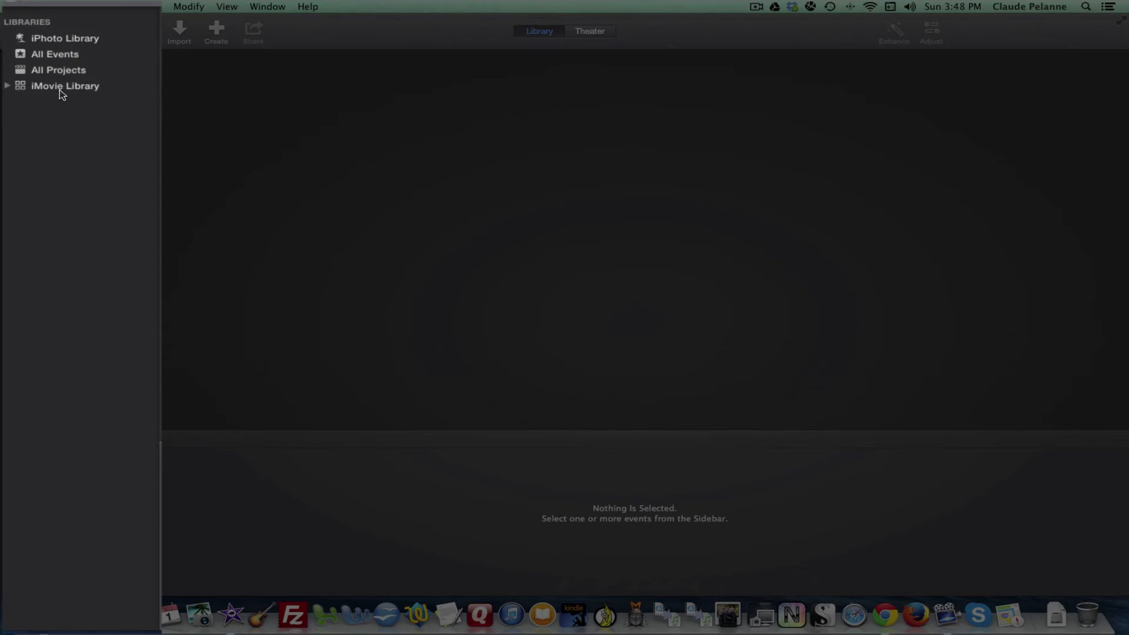
{"action": "mouse_move", "coordinate": [70, 101]}
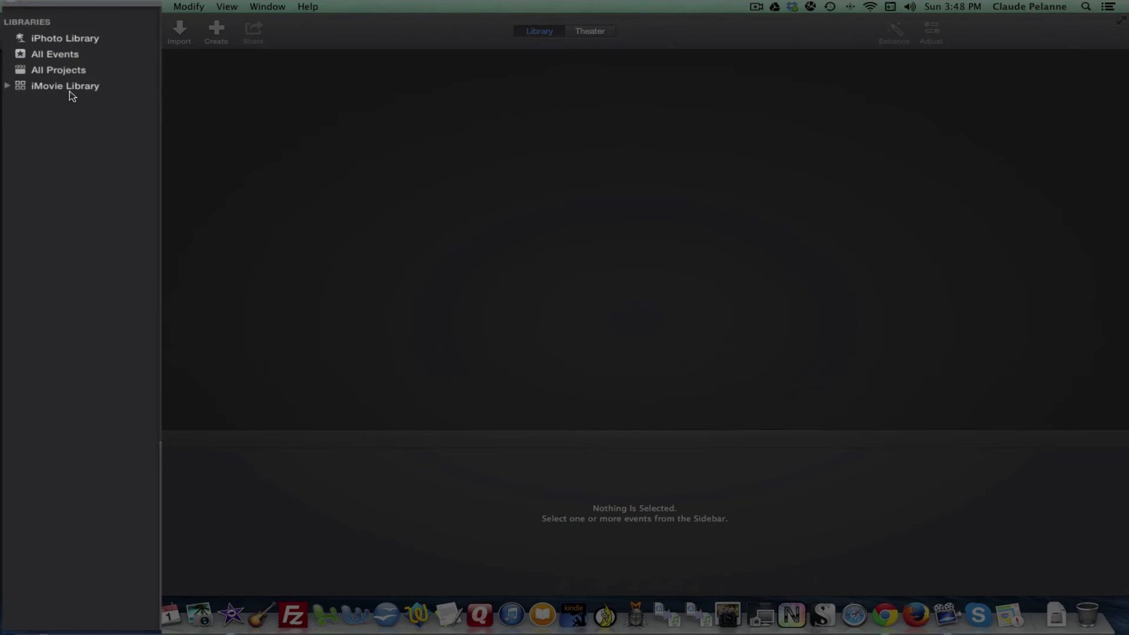
{"action": "mouse_move", "coordinate": [59, 369]}
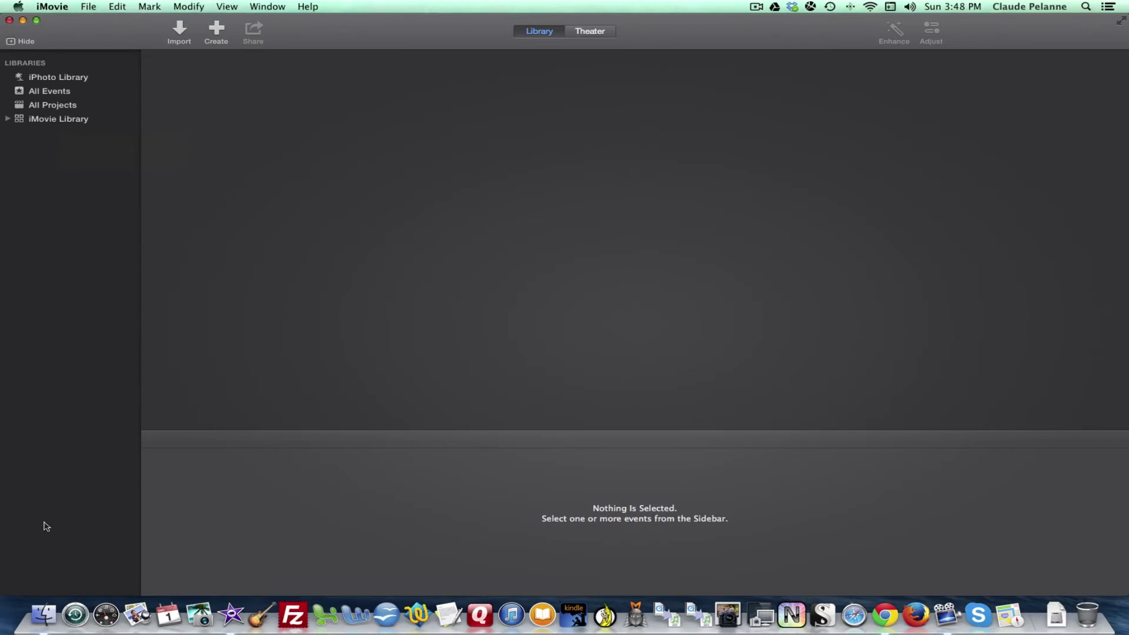
{"action": "mouse_move", "coordinate": [61, 539]}
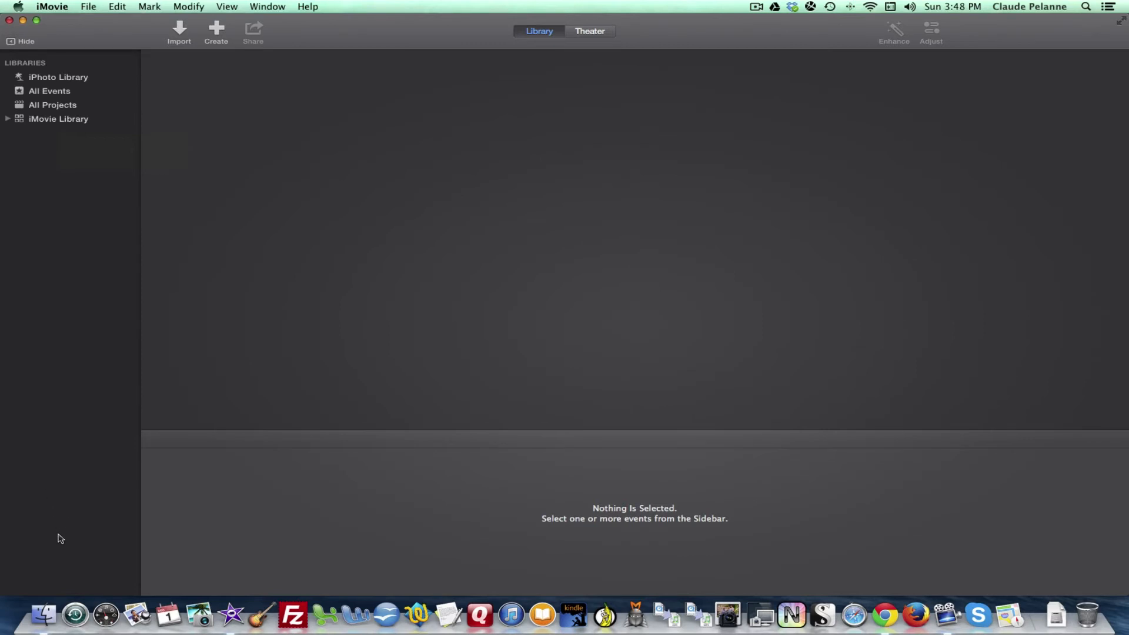
{"action": "mouse_move", "coordinate": [65, 499]}
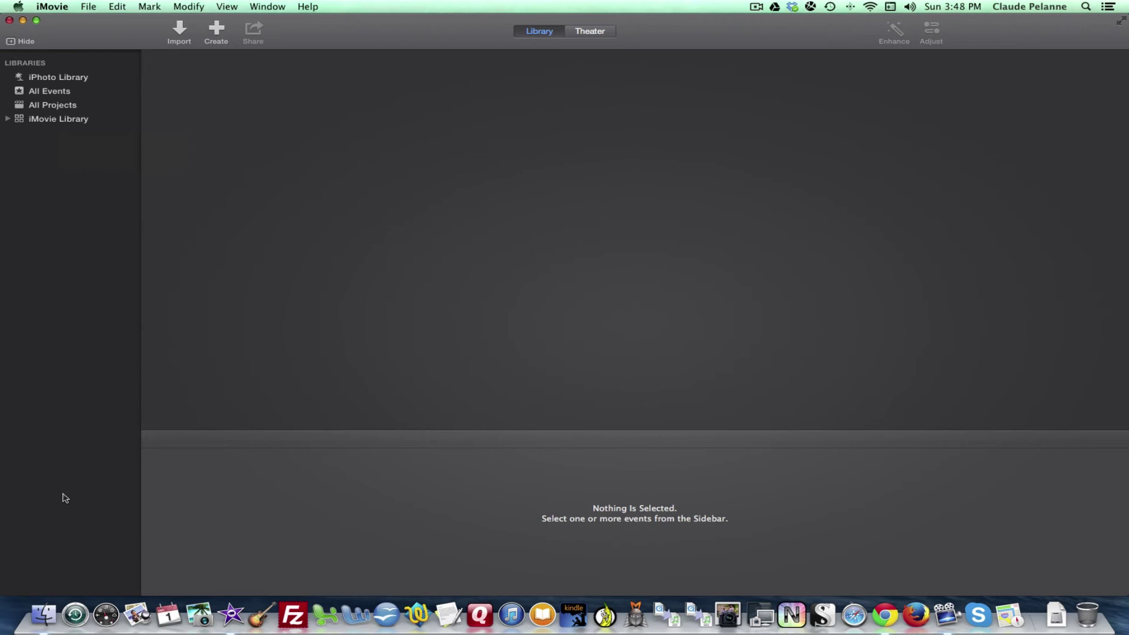
{"action": "mouse_move", "coordinate": [60, 410]}
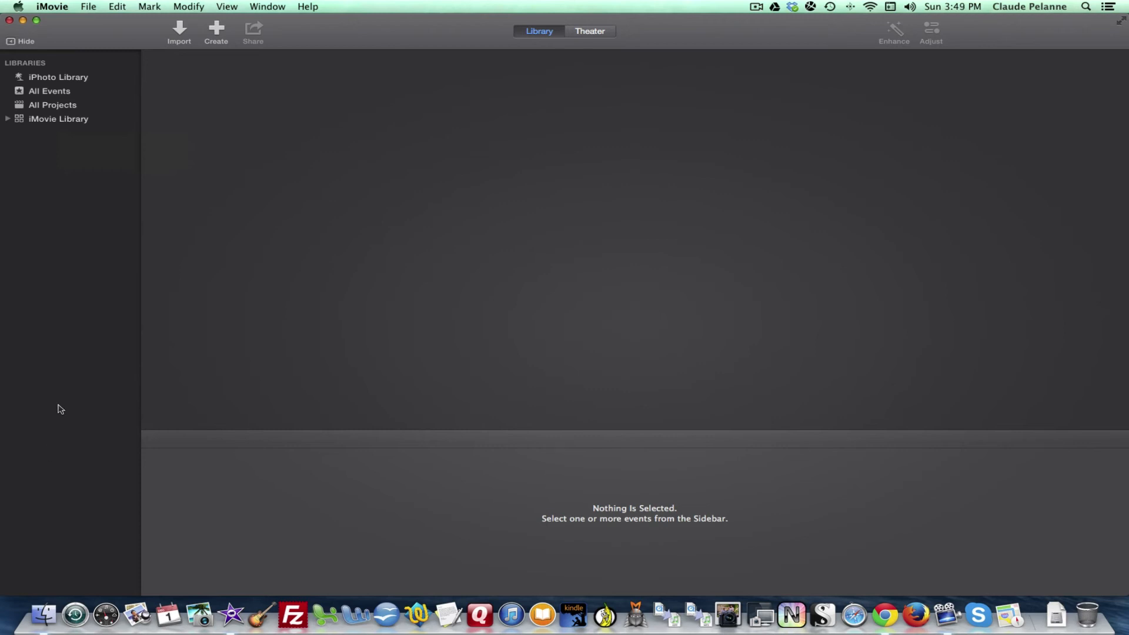
{"action": "mouse_move", "coordinate": [190, 252]}
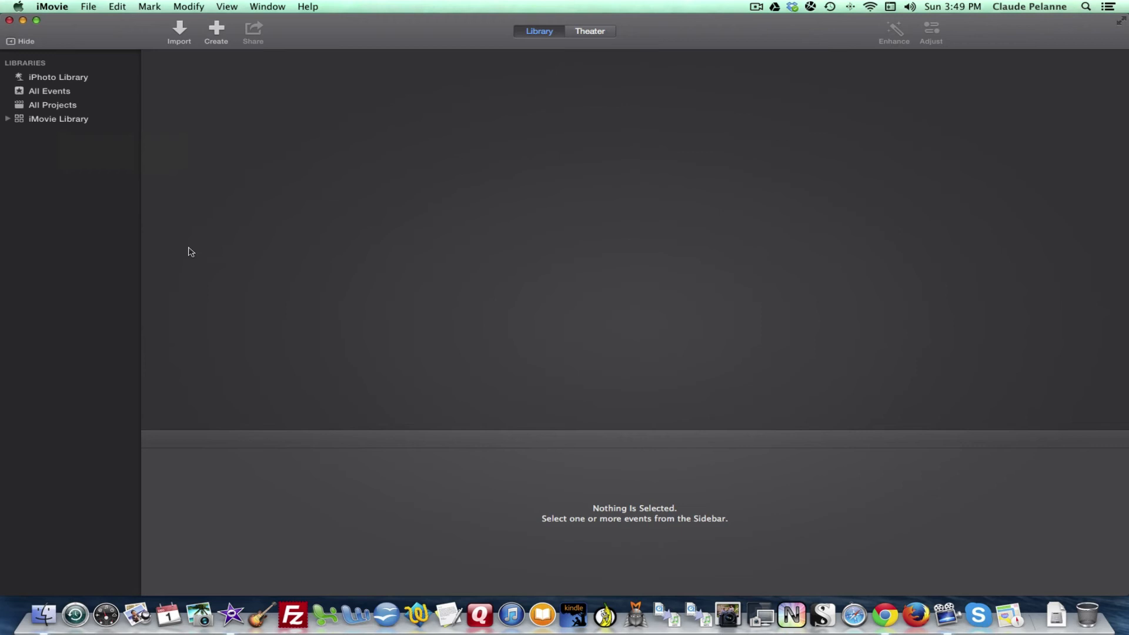
{"action": "mouse_move", "coordinate": [1017, 259]}
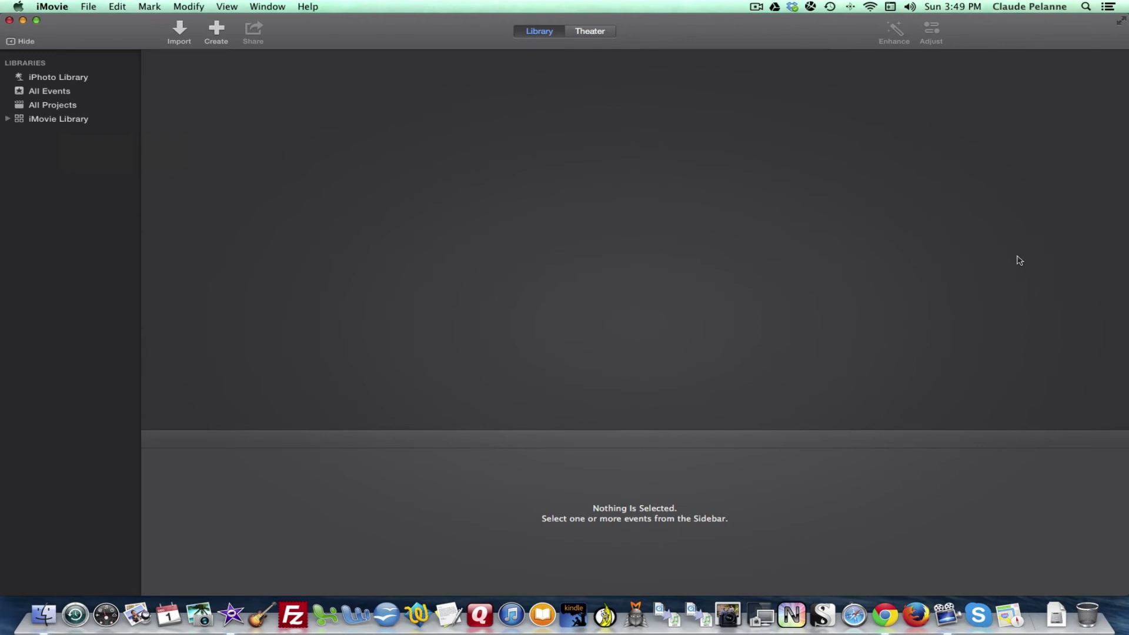
{"action": "mouse_move", "coordinate": [877, 230]}
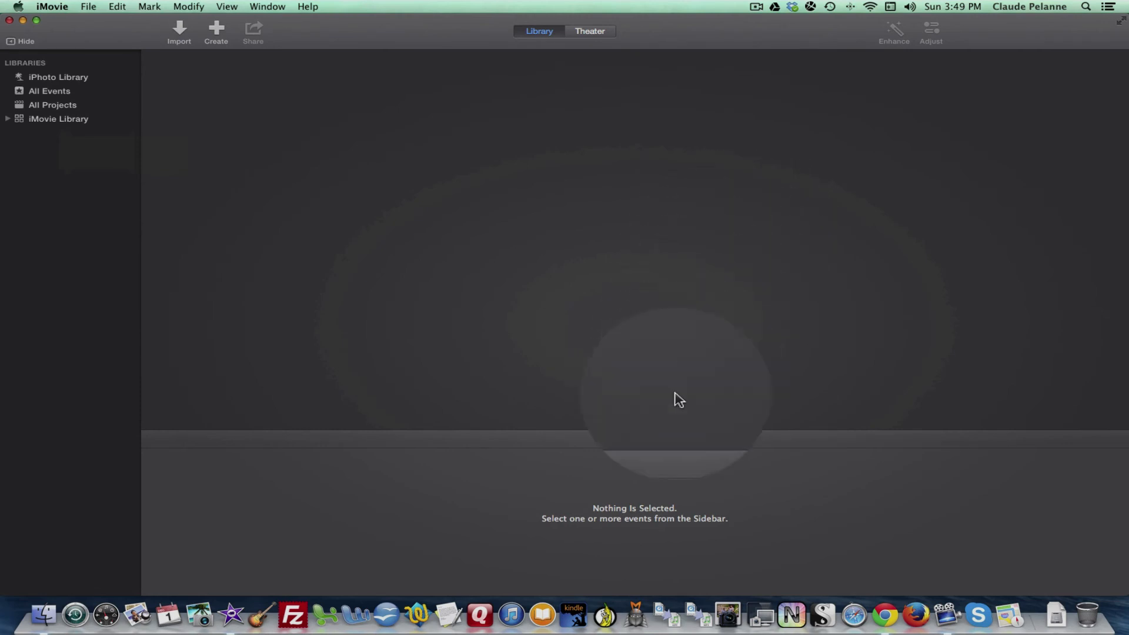
{"action": "mouse_move", "coordinate": [288, 508]}
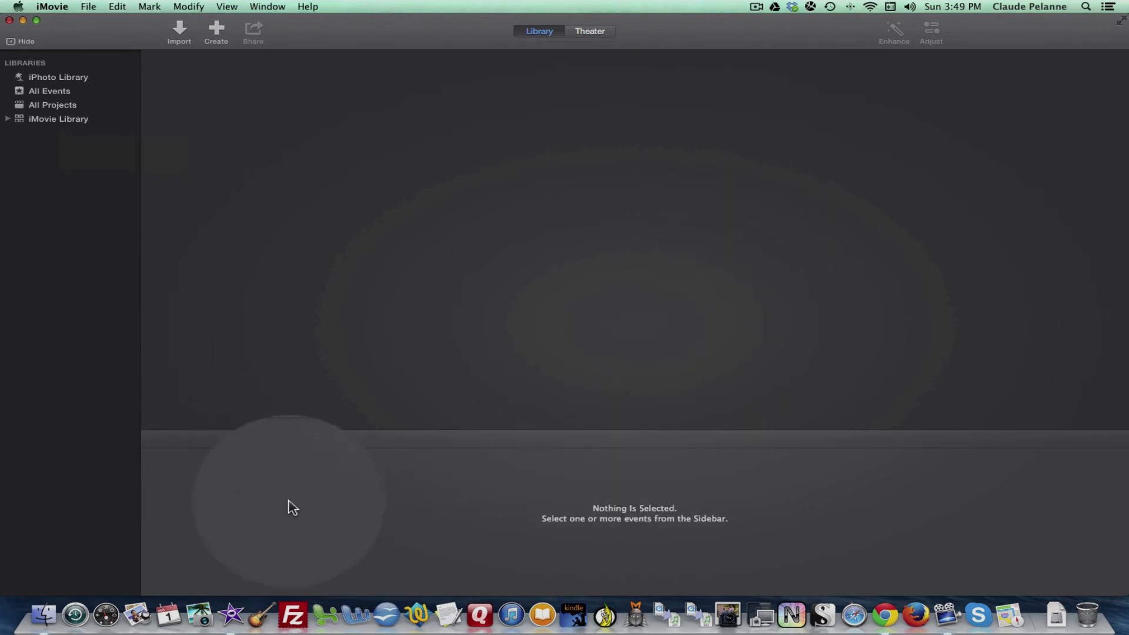
{"action": "mouse_move", "coordinate": [461, 509]}
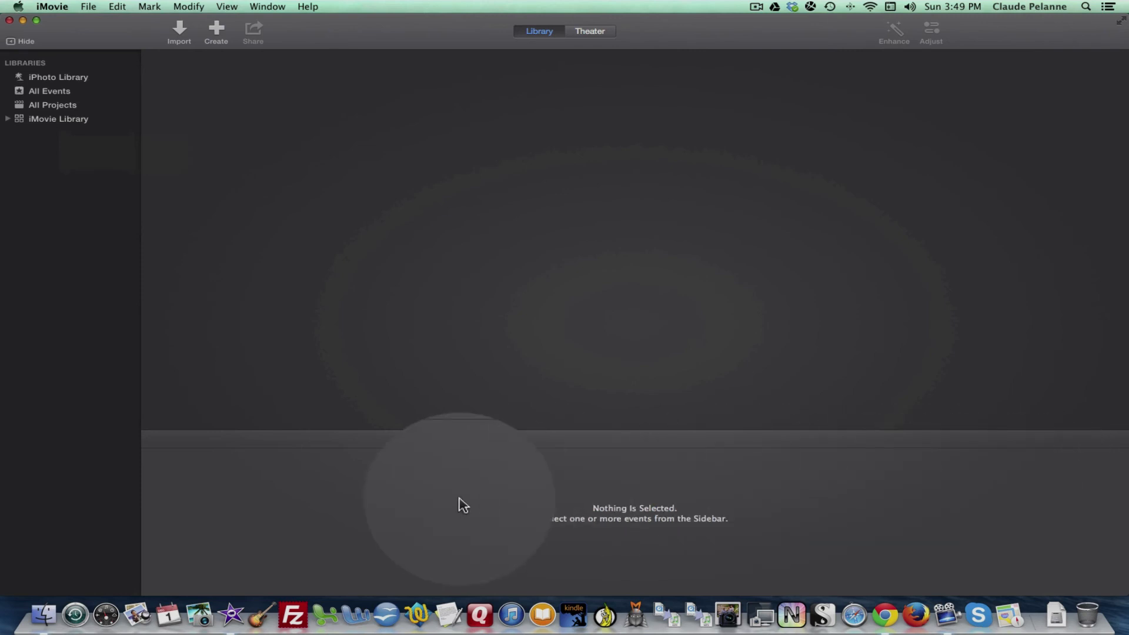
{"action": "mouse_move", "coordinate": [310, 492]}
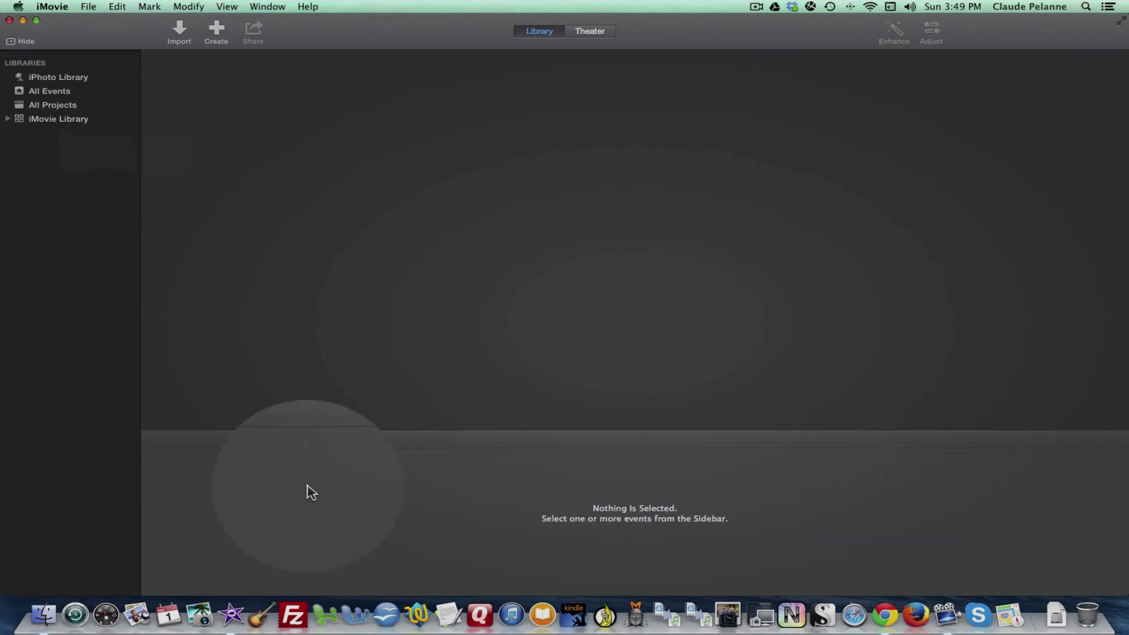
{"action": "mouse_move", "coordinate": [300, 502]}
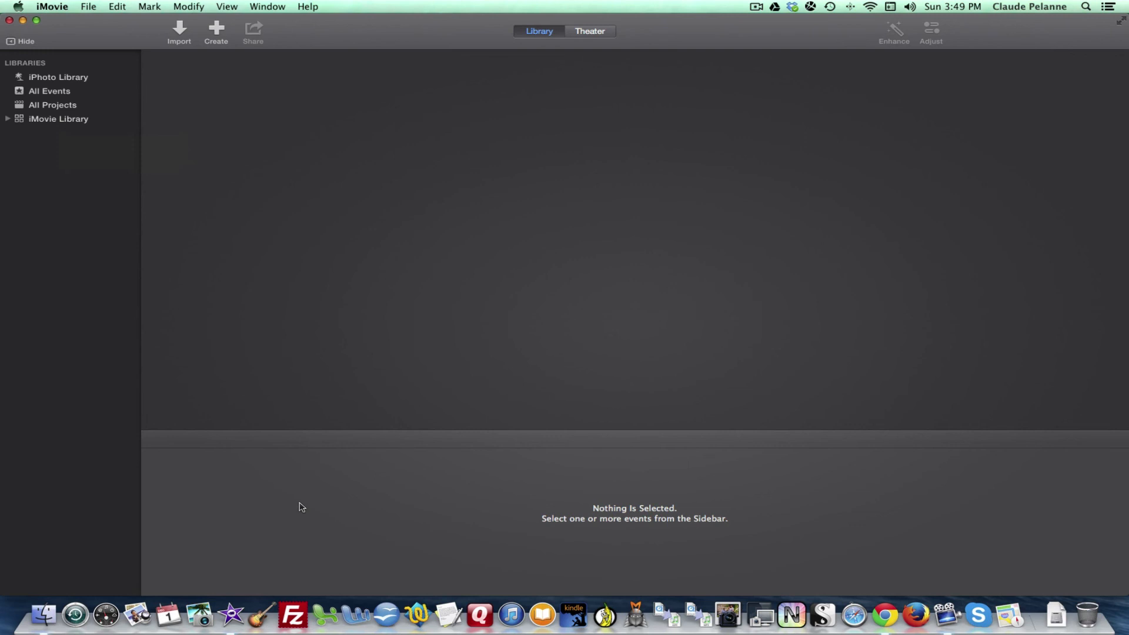
{"action": "mouse_move", "coordinate": [120, 131]}
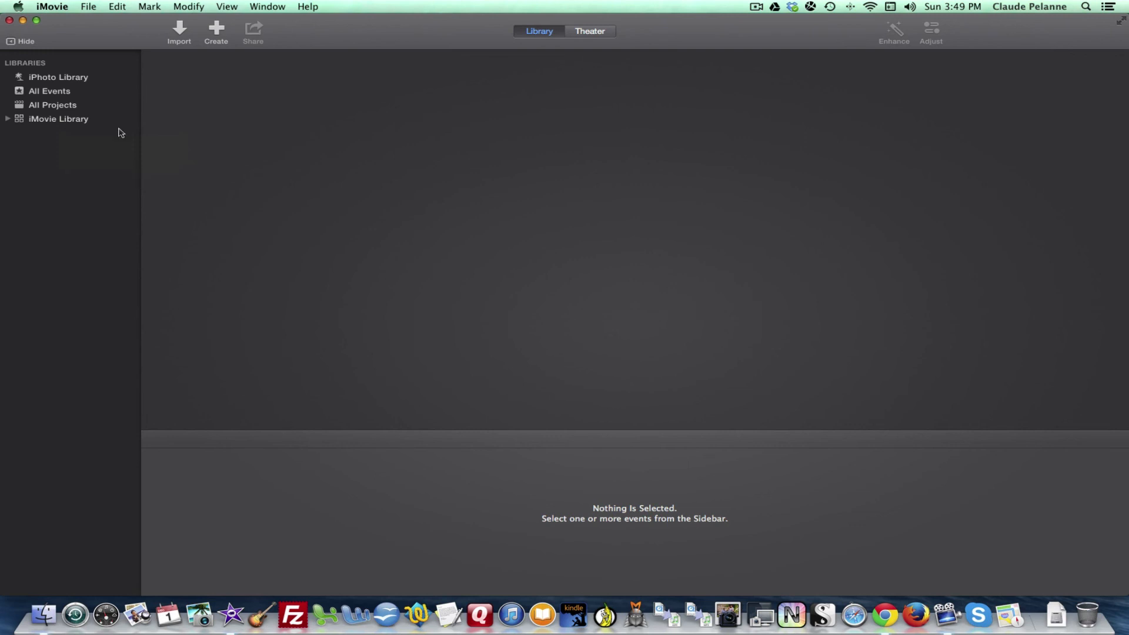
{"action": "mouse_move", "coordinate": [325, 167]}
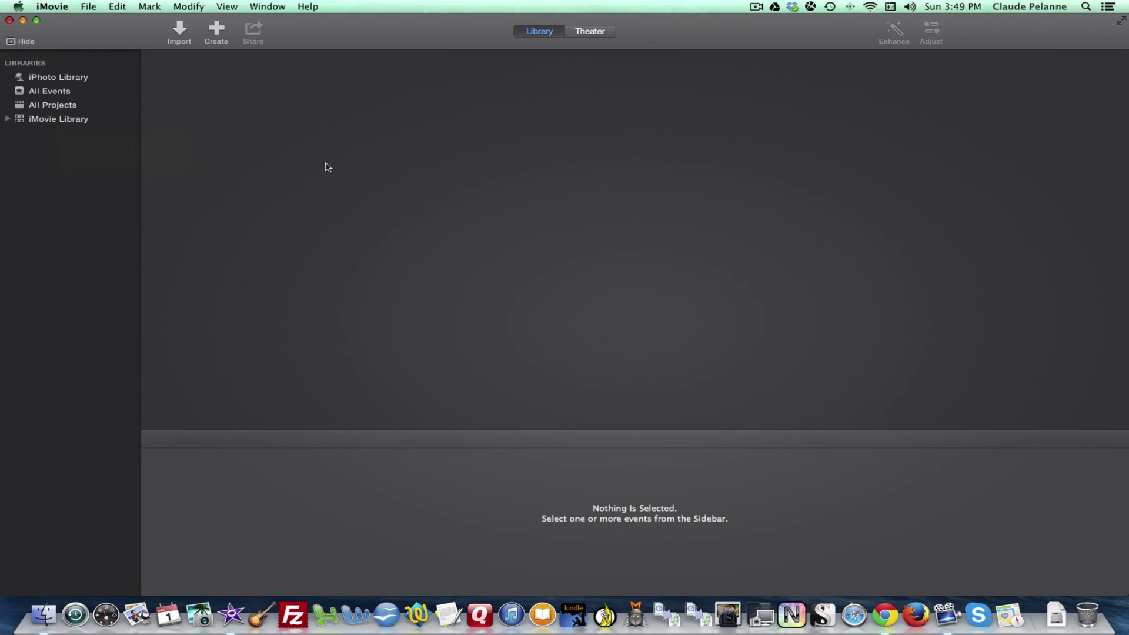
{"action": "mouse_move", "coordinate": [469, 545]}
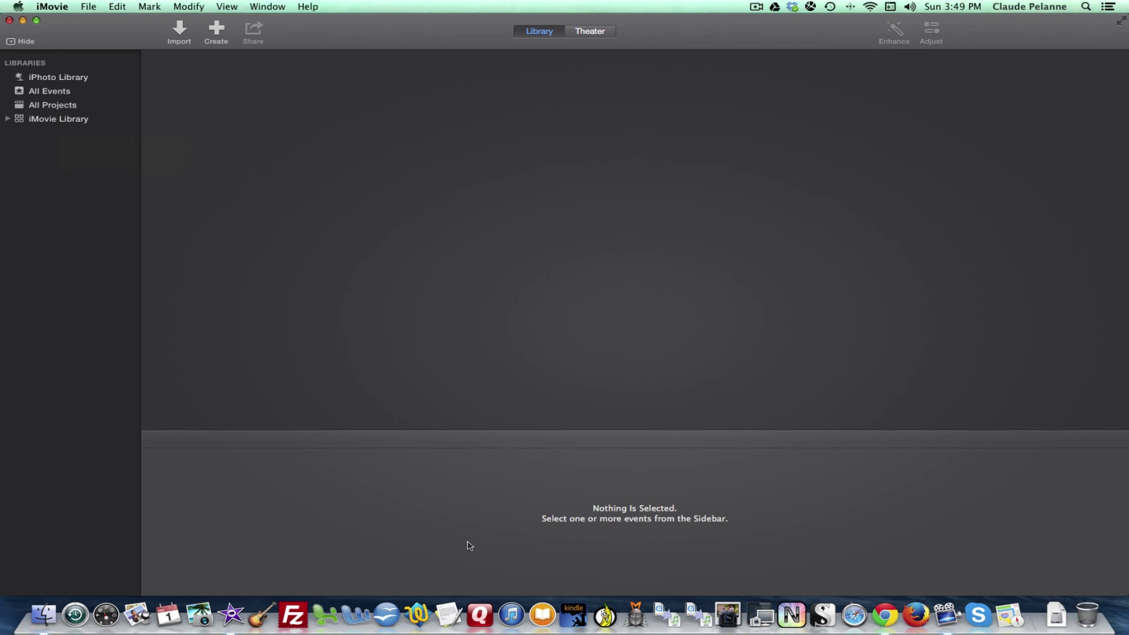